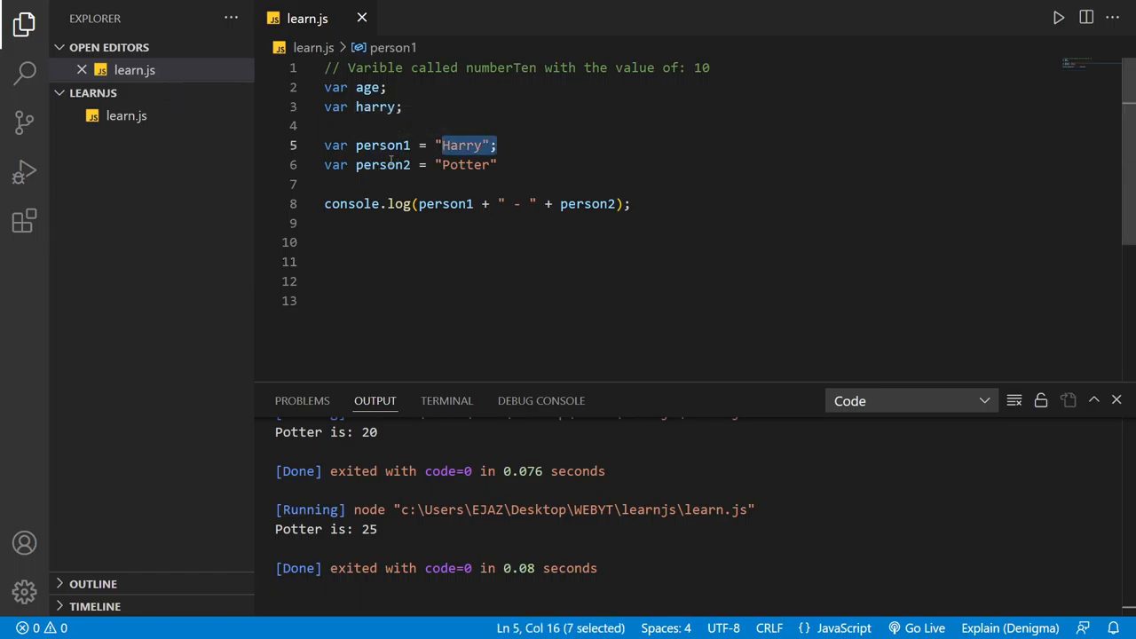
Step: Place the cursor at the end of the person2 declaration to terminate it with a semicolon
left_click(497, 163)
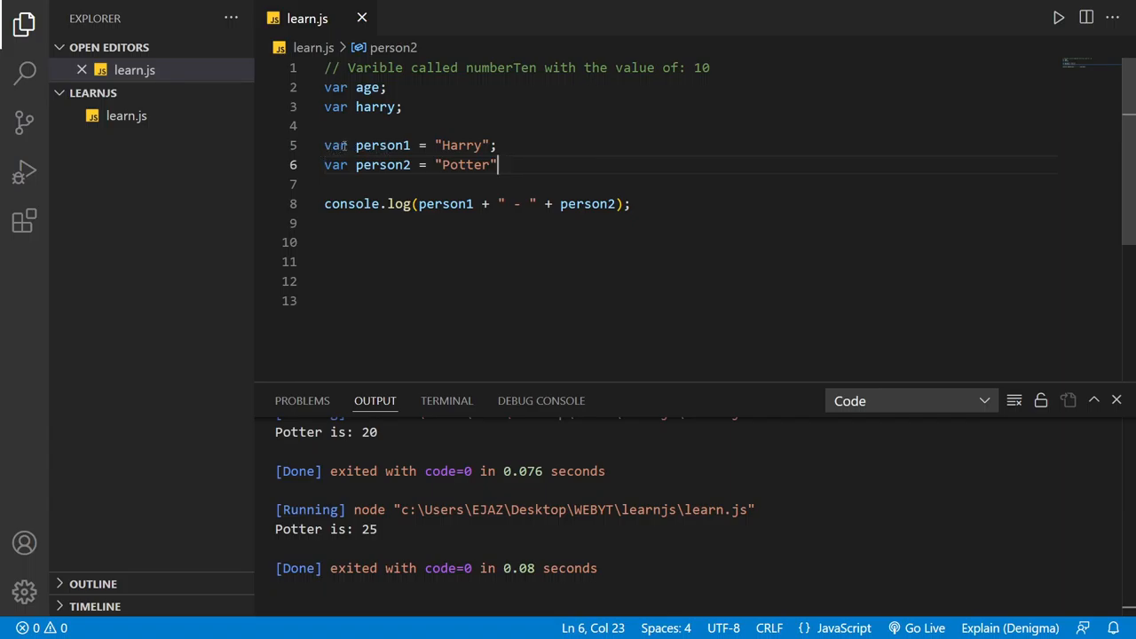
mouse_move(381, 145)
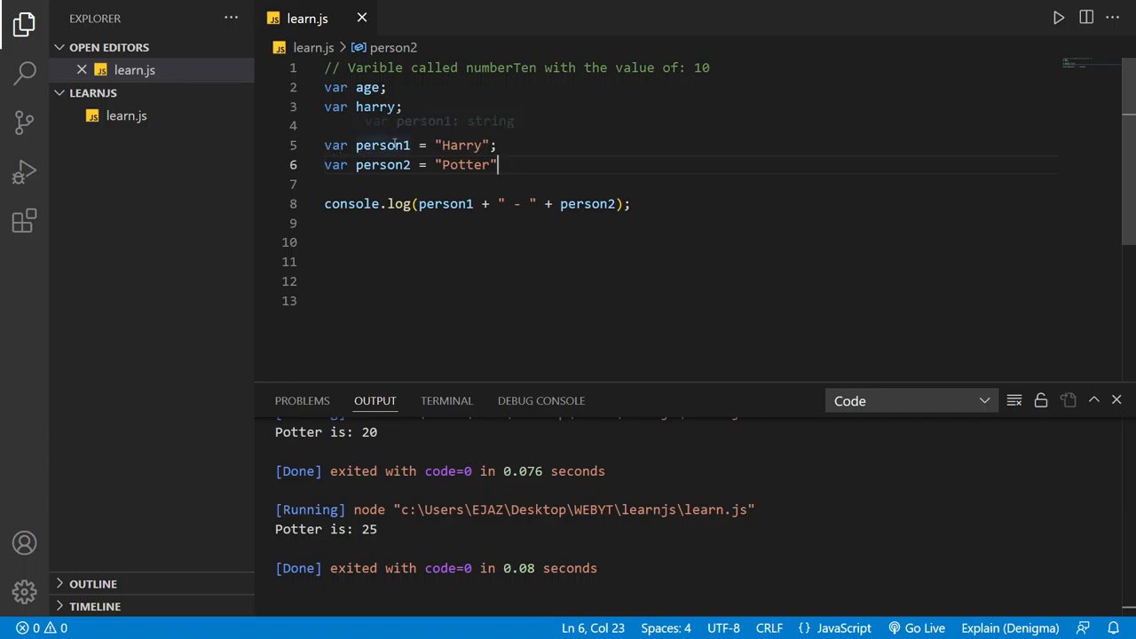
mouse_move(462, 145)
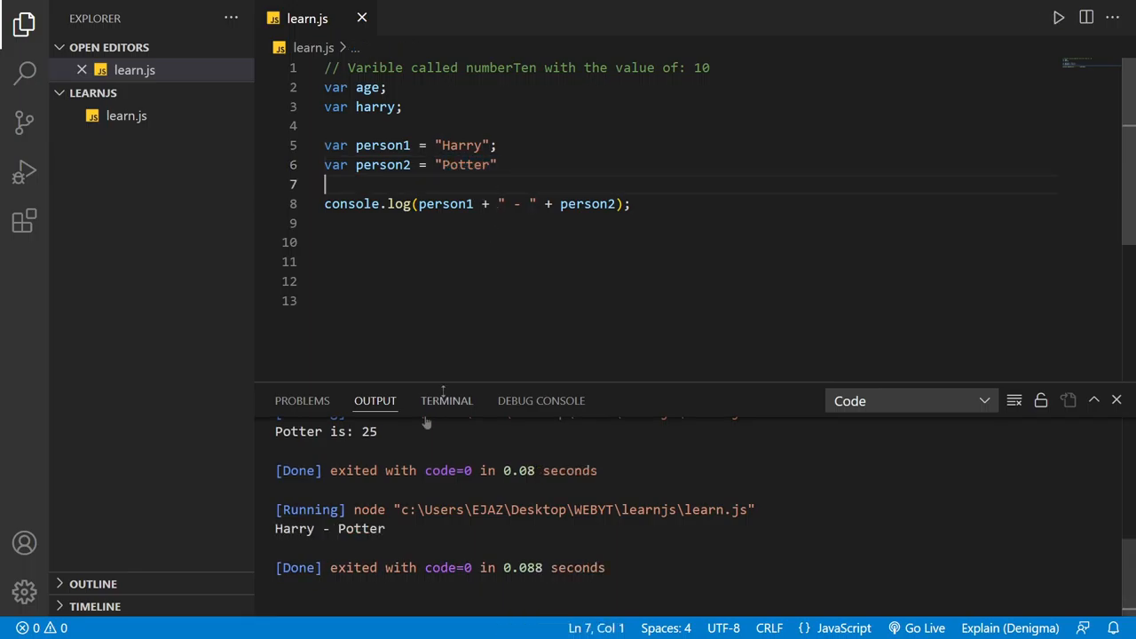
mouse_move(355, 494)
type(";")
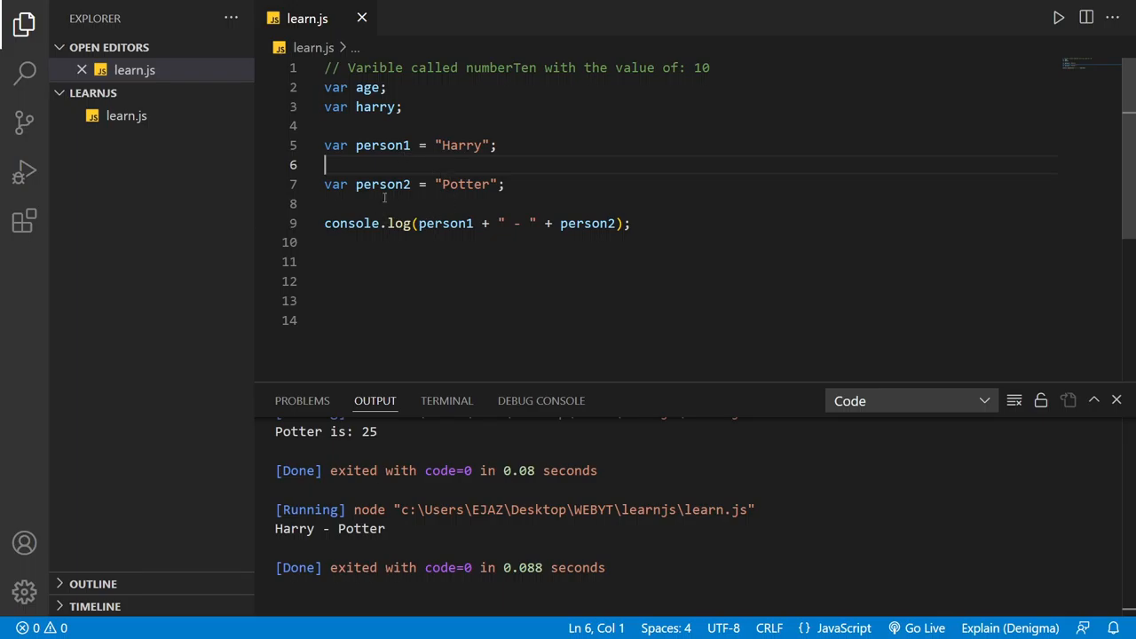
mouse_move(522, 194)
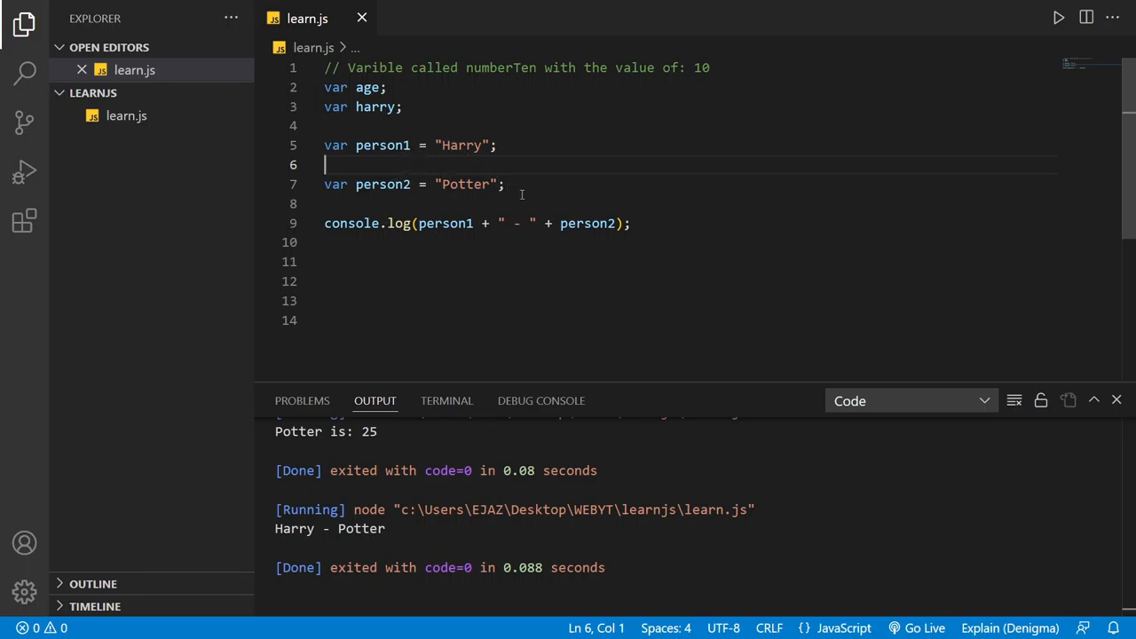
Step: Add the statement 'person1 = person2;' on a new line above the console.log call
key("Enter")
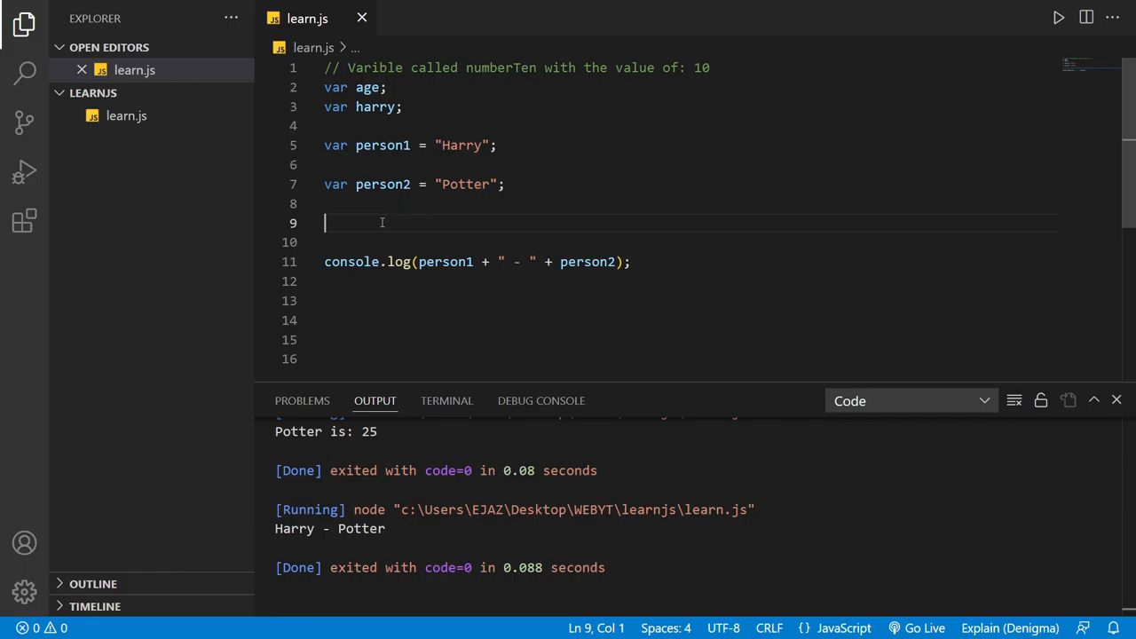
type("person")
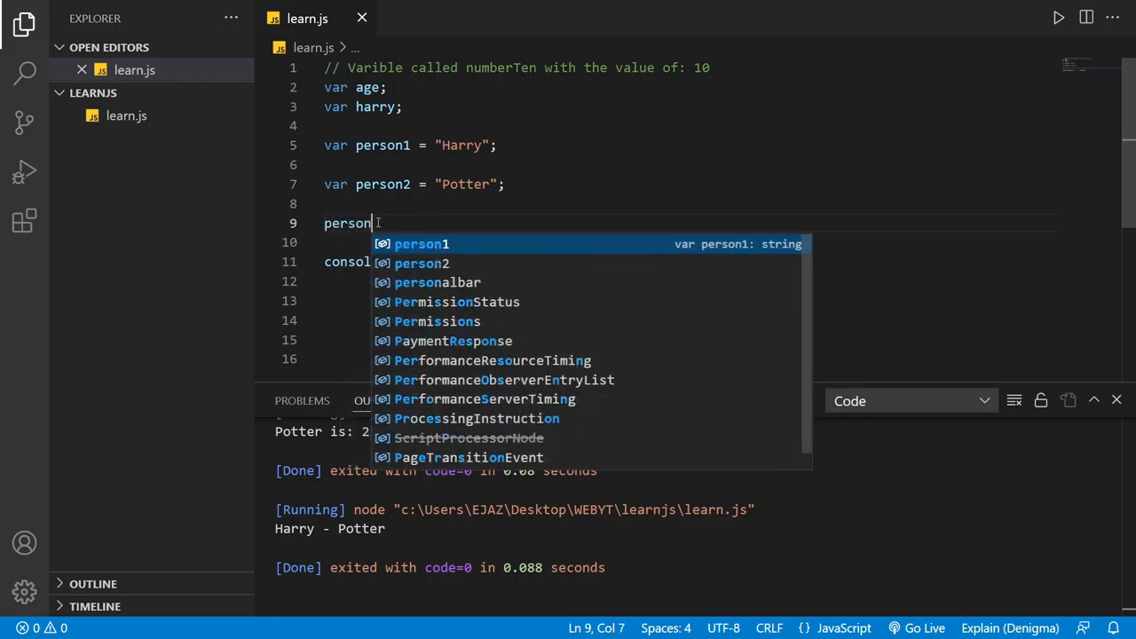
left_click(423, 243)
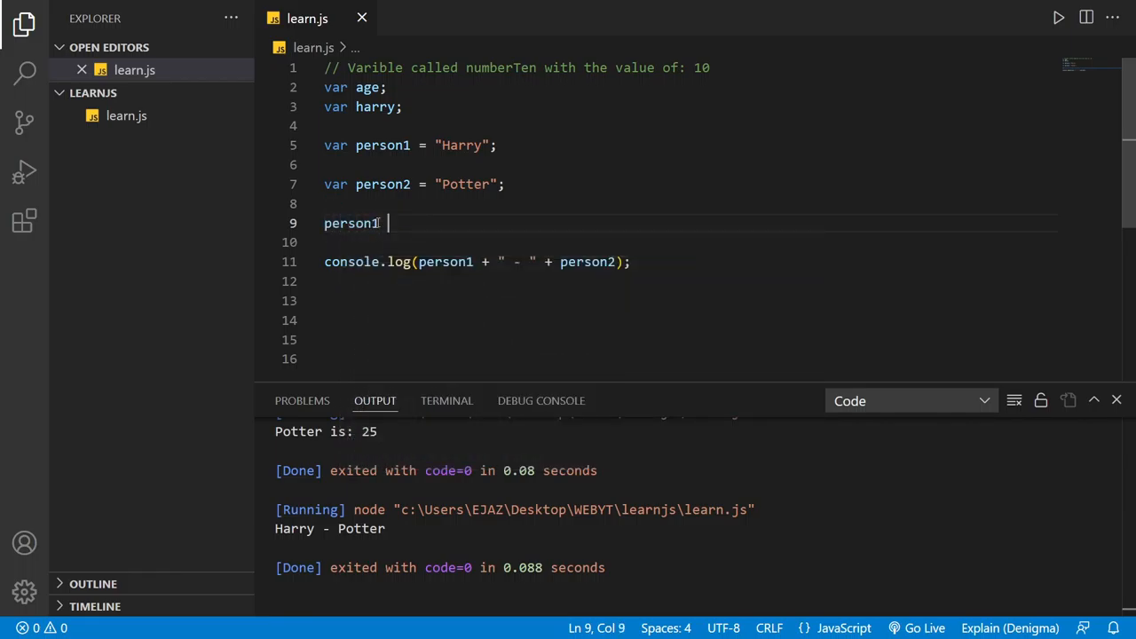
type("=")
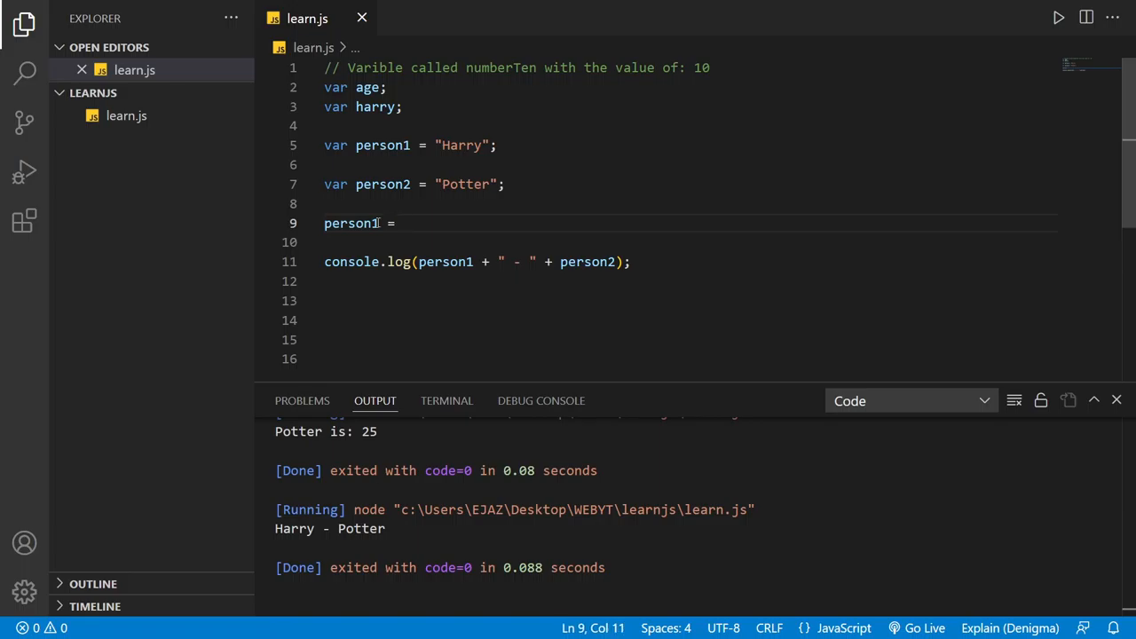
type("person2;")
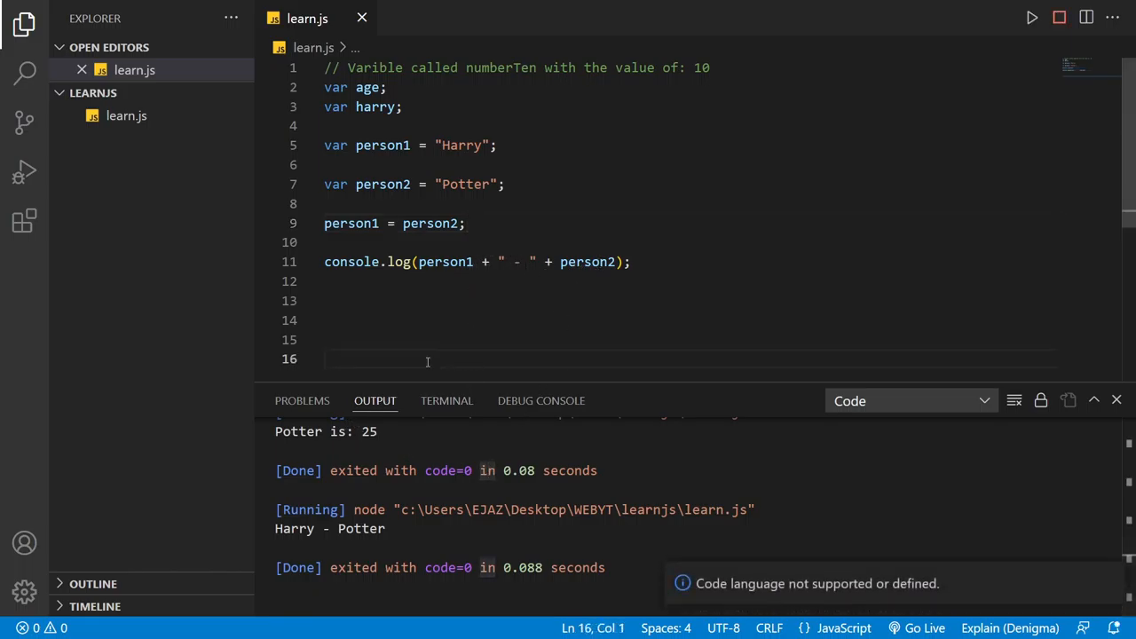
Step: Run learn.js so the Output panel shows 'Potter - Potter'
left_click(1031, 18)
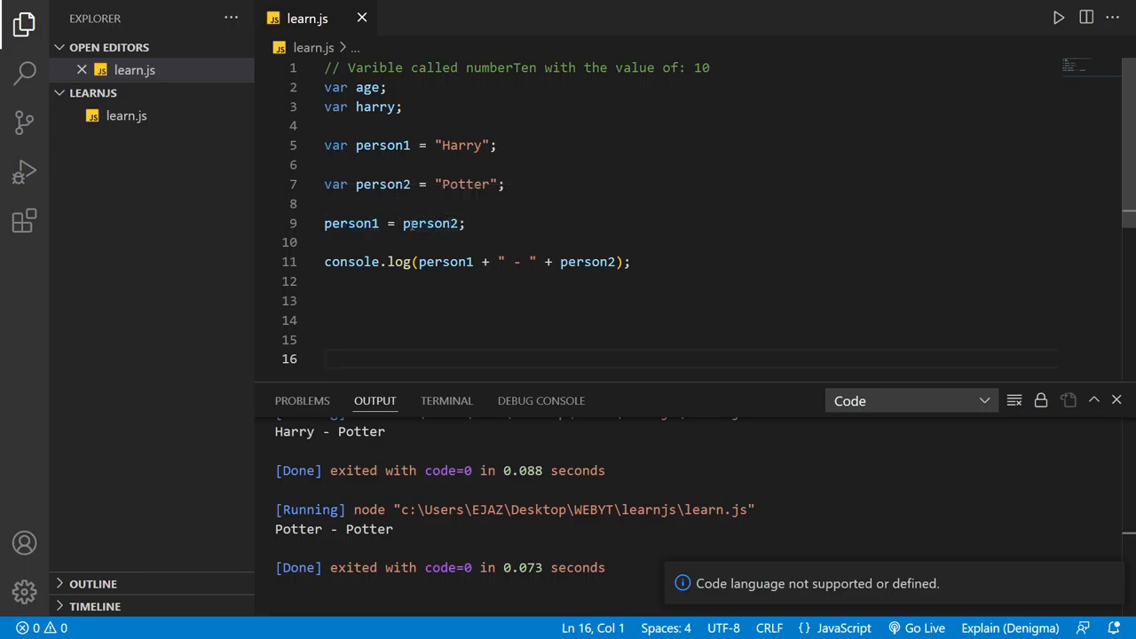
mouse_move(430, 224)
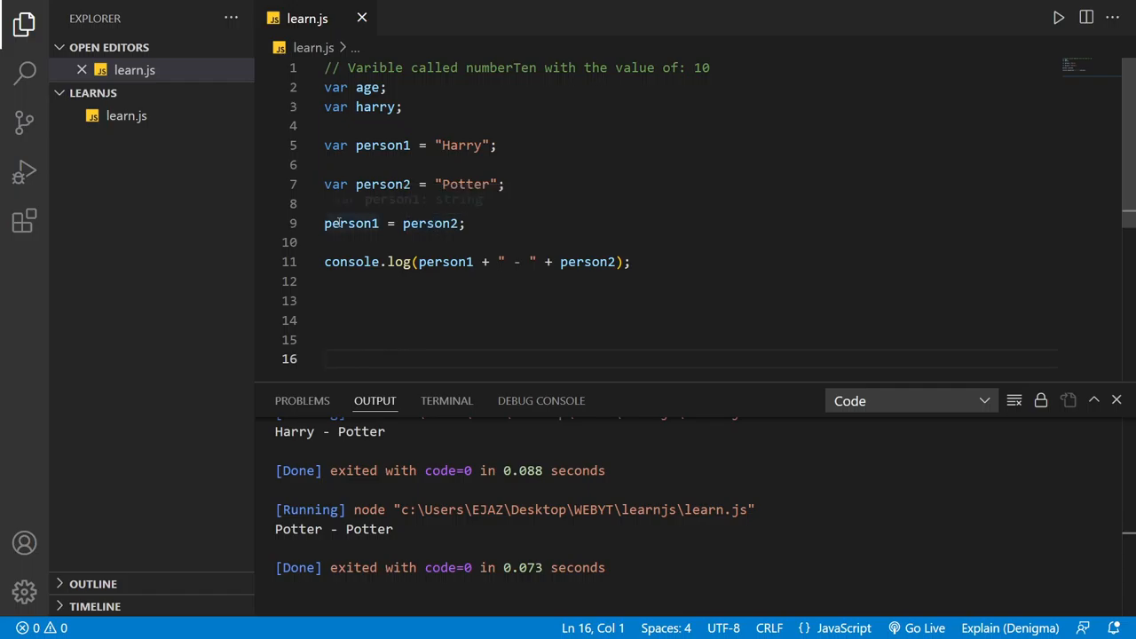
left_click(423, 281)
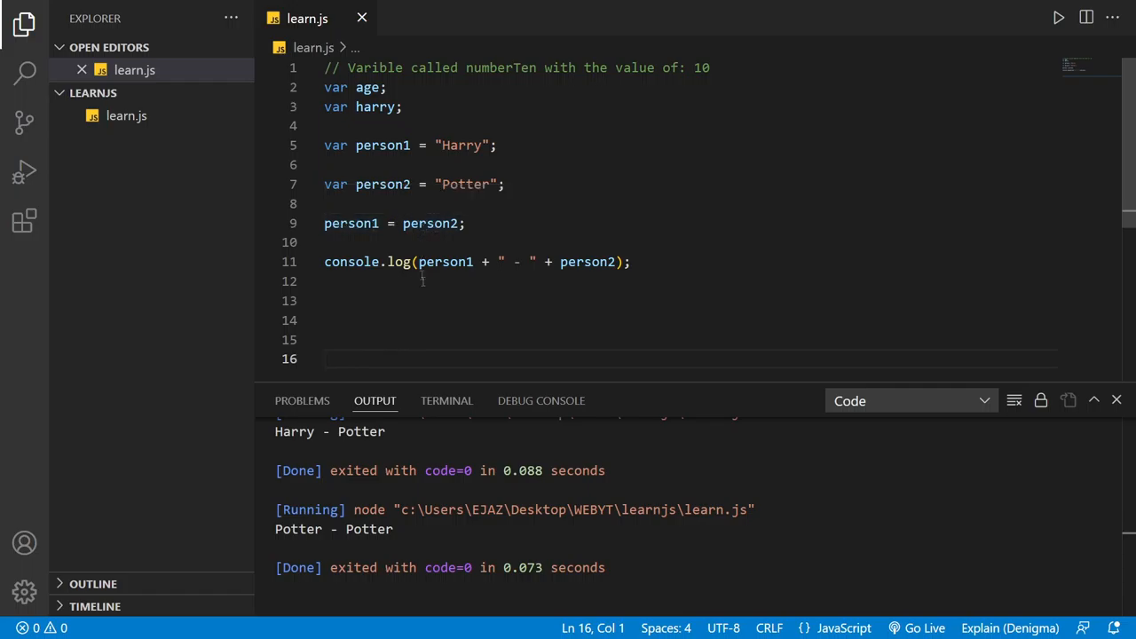